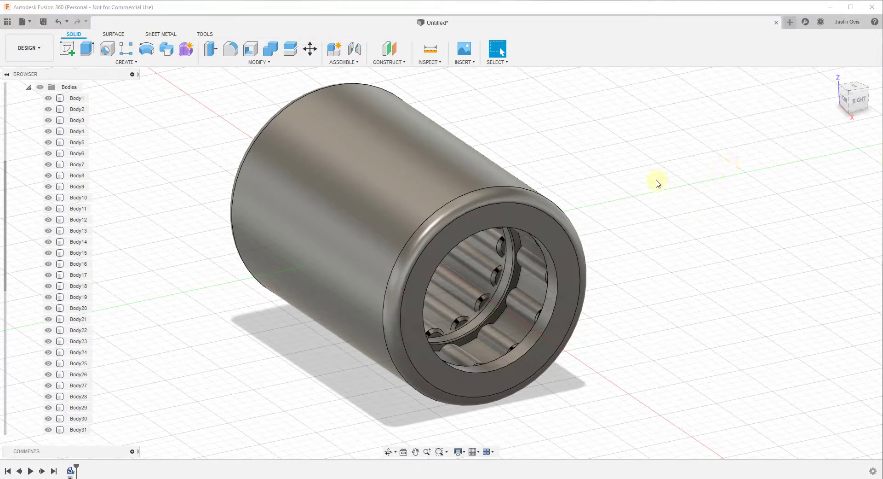
- Scroll and orbit the bearing model to check the current zoom behaviour
{"action": "left_click", "coordinate": [391, 179]}
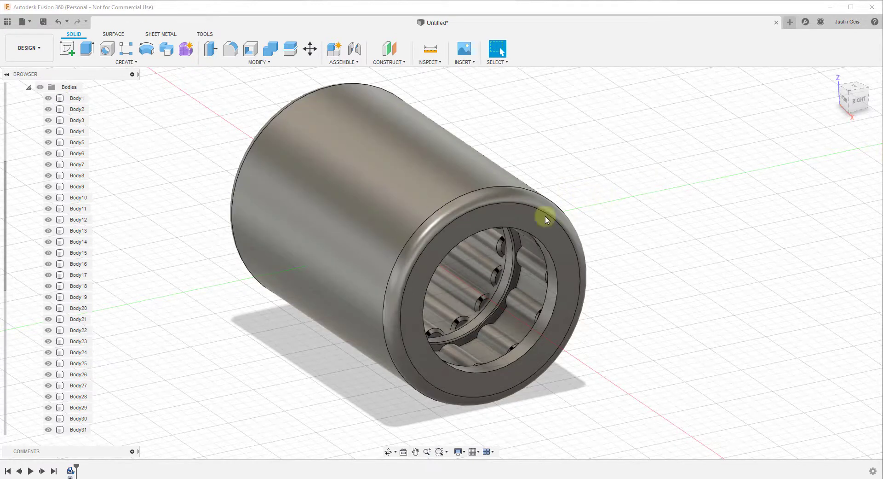
{"action": "left_click", "coordinate": [501, 280]}
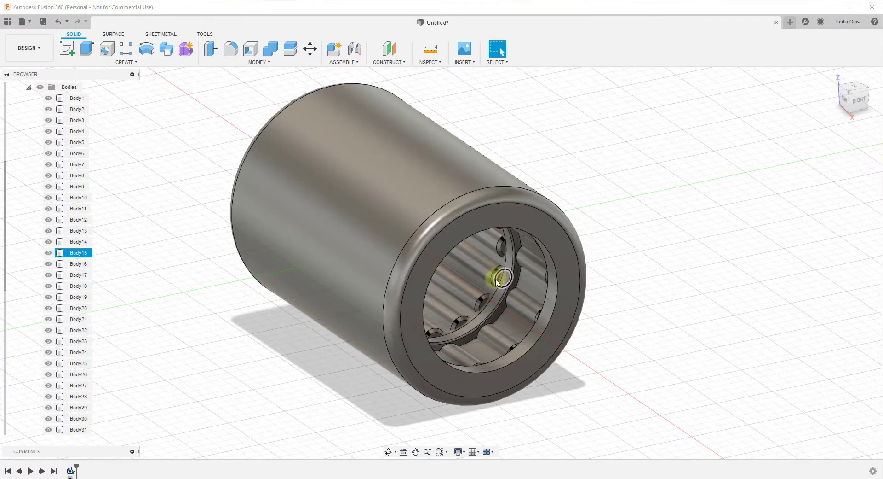
{"action": "scroll", "scroll_direction": "down", "scroll_amount": 3}
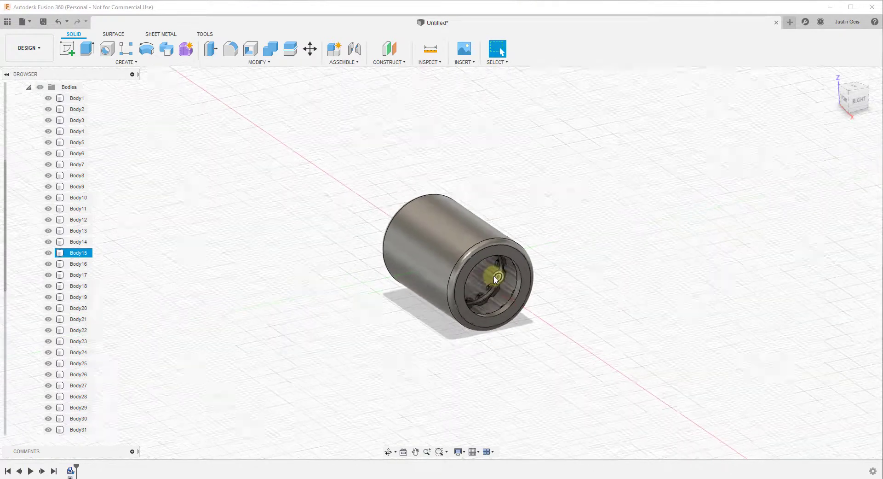
{"action": "scroll", "scroll_direction": "up", "scroll_amount": 3}
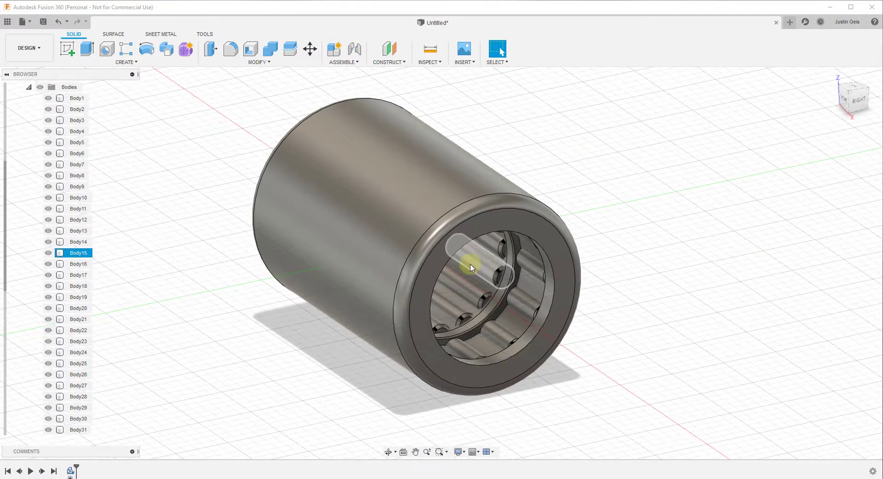
{"action": "left_click_drag", "start_coordinate": [470, 268], "coordinate": [465, 259]}
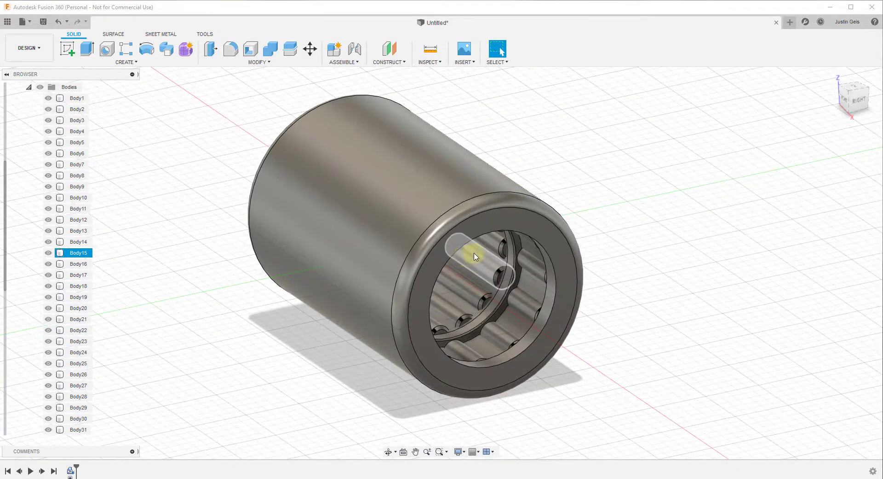
{"action": "mouse_move", "coordinate": [481, 258]}
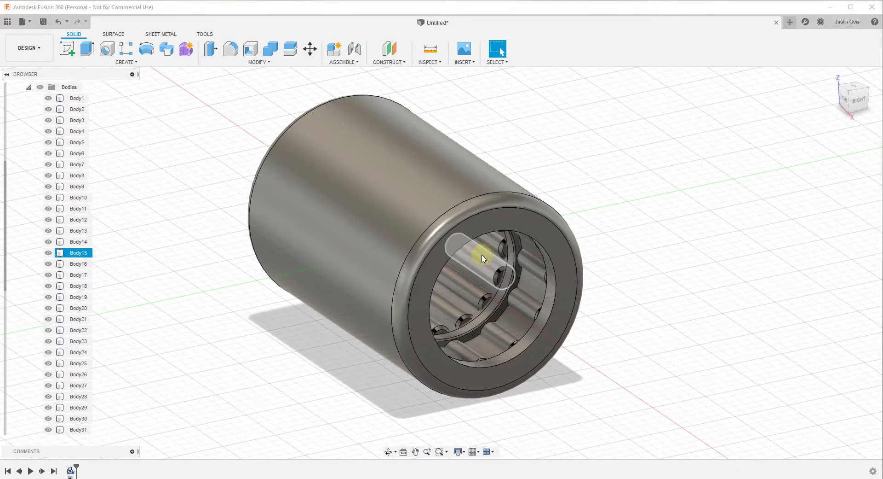
{"action": "mouse_move", "coordinate": [488, 266]}
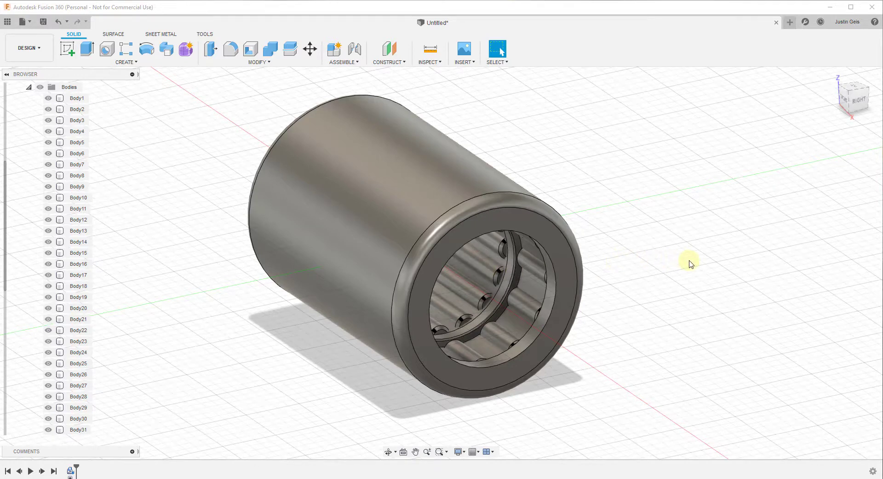
- Enable 'Reverse zoom direction' in the General preferences and confirm with OK
{"action": "left_click", "coordinate": [847, 21]}
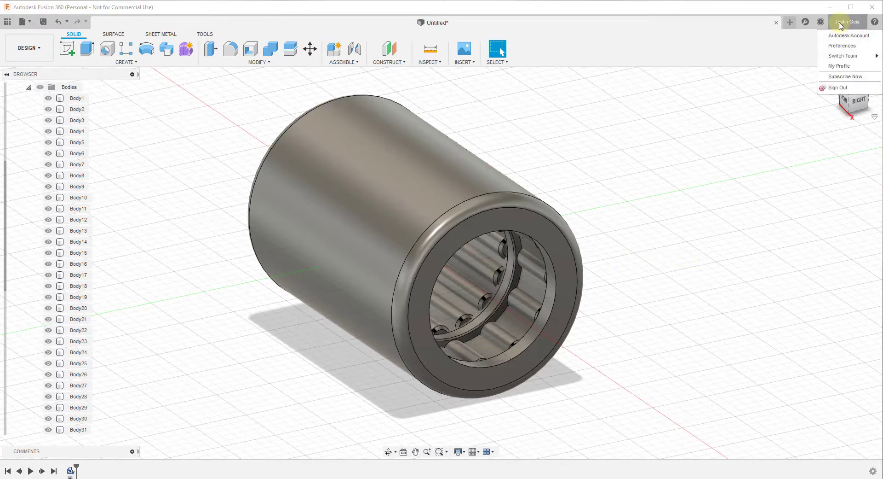
{"action": "left_click", "coordinate": [842, 46]}
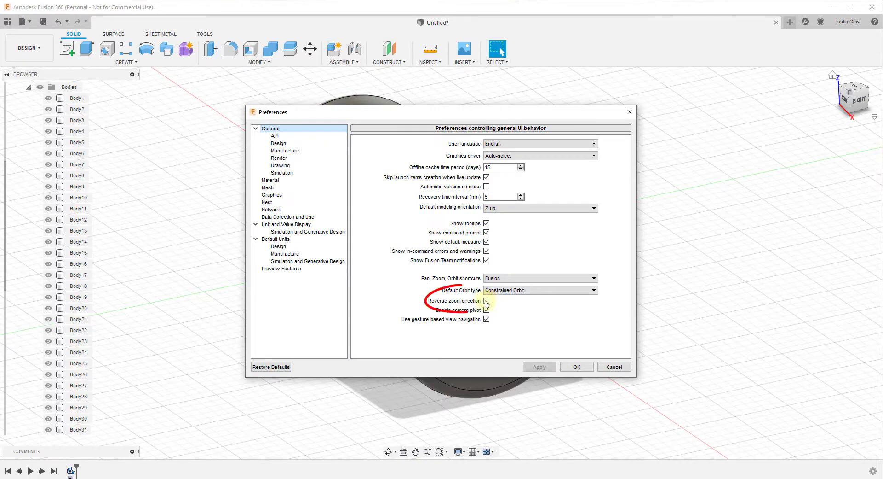
{"action": "mouse_move", "coordinate": [486, 300]}
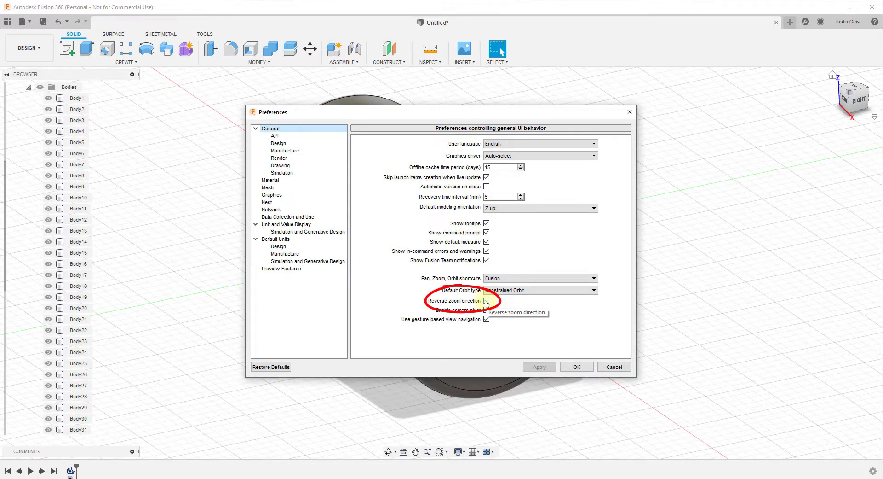
{"action": "left_click", "coordinate": [486, 300]}
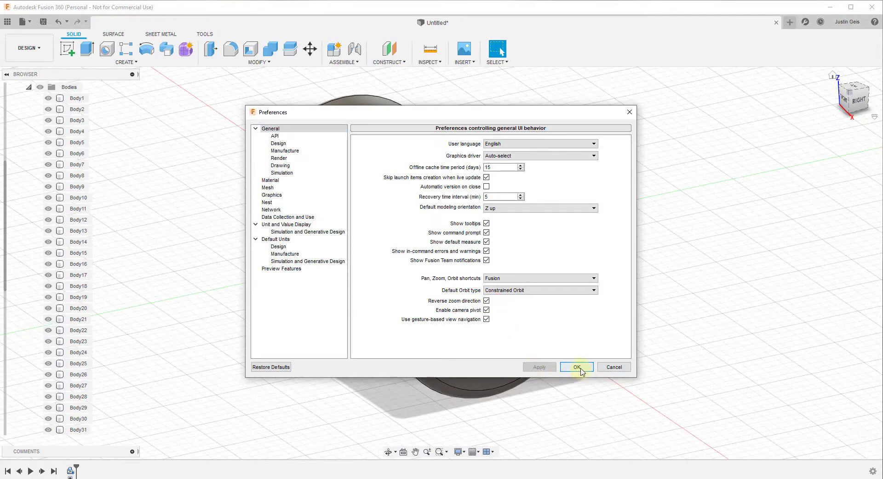
{"action": "left_click", "coordinate": [576, 367]}
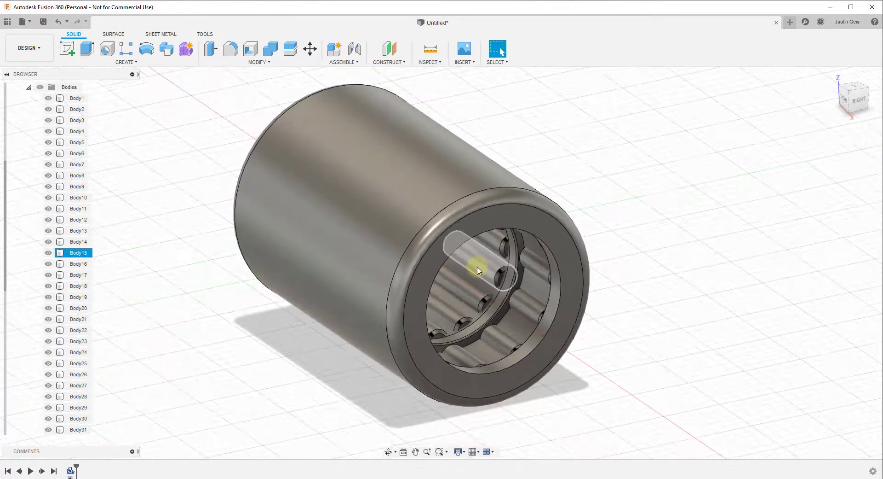